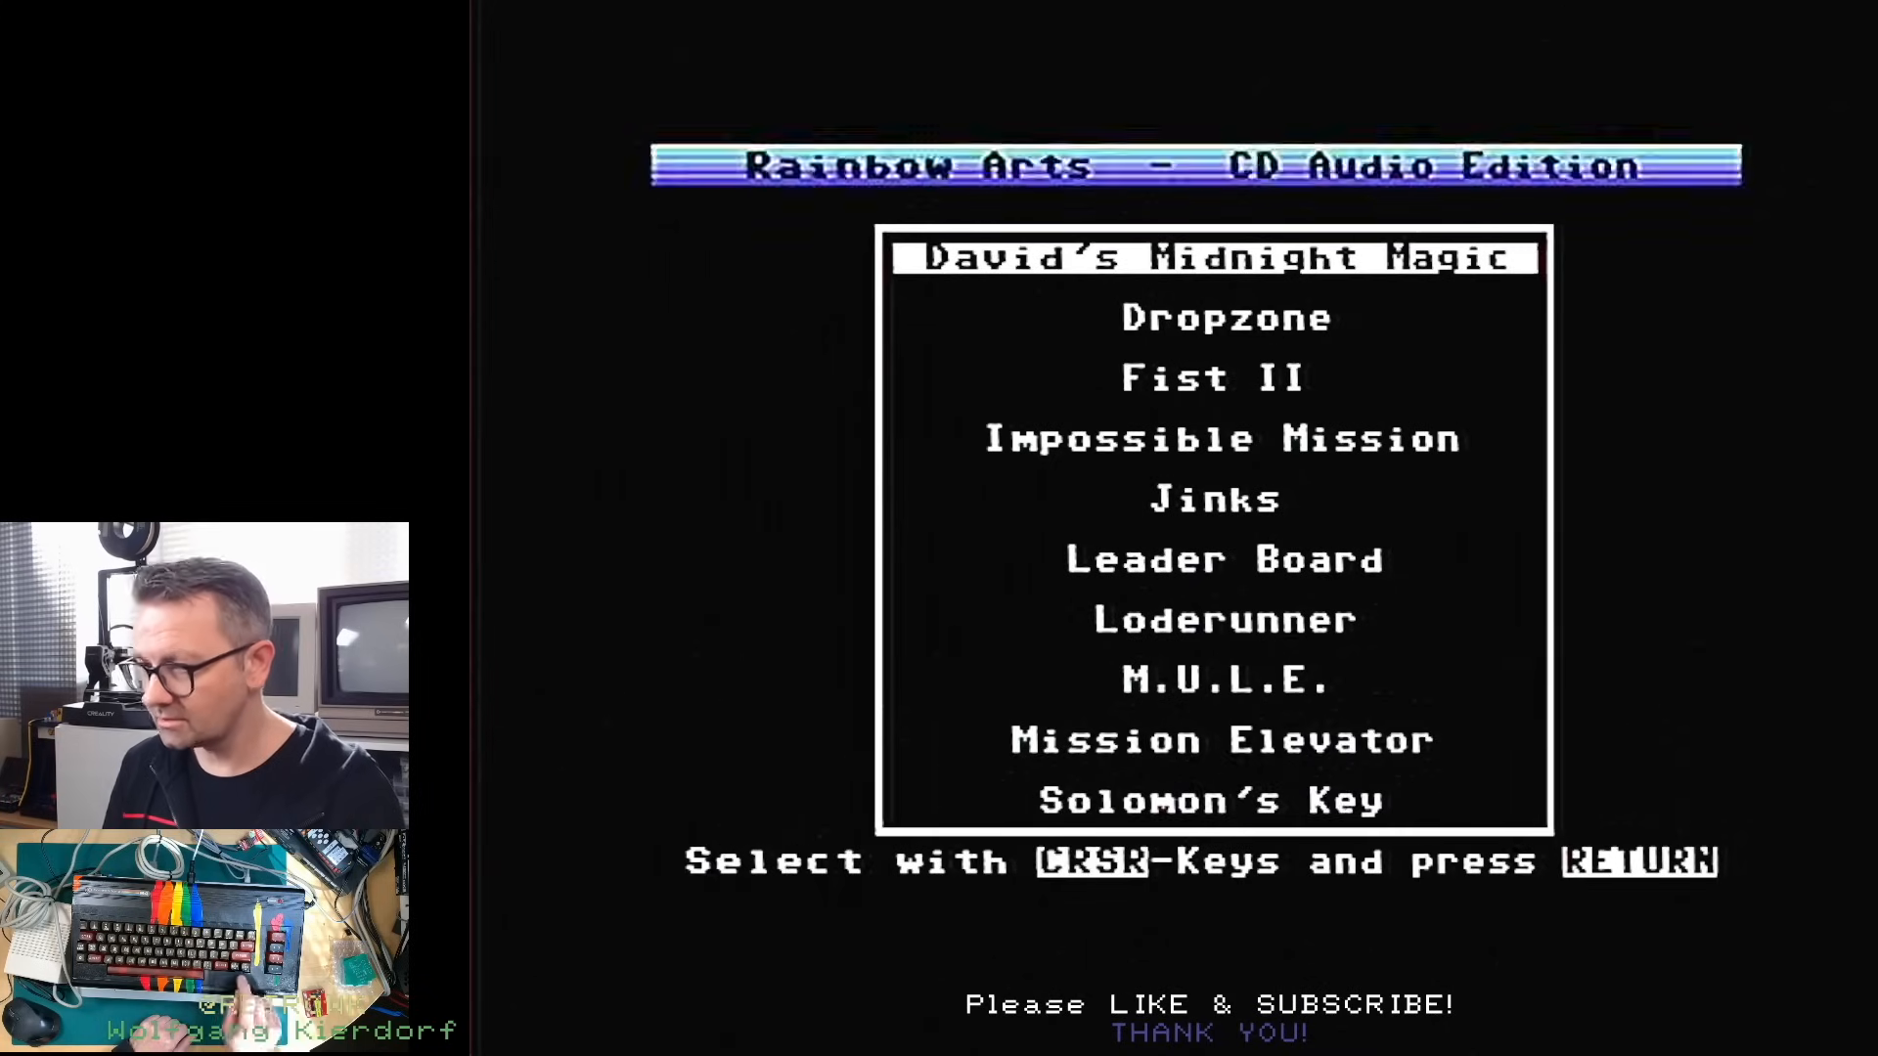
Pick Solomon's Key from the game list so the loader requests CD Track #13
{"action": "key", "text": "down"}
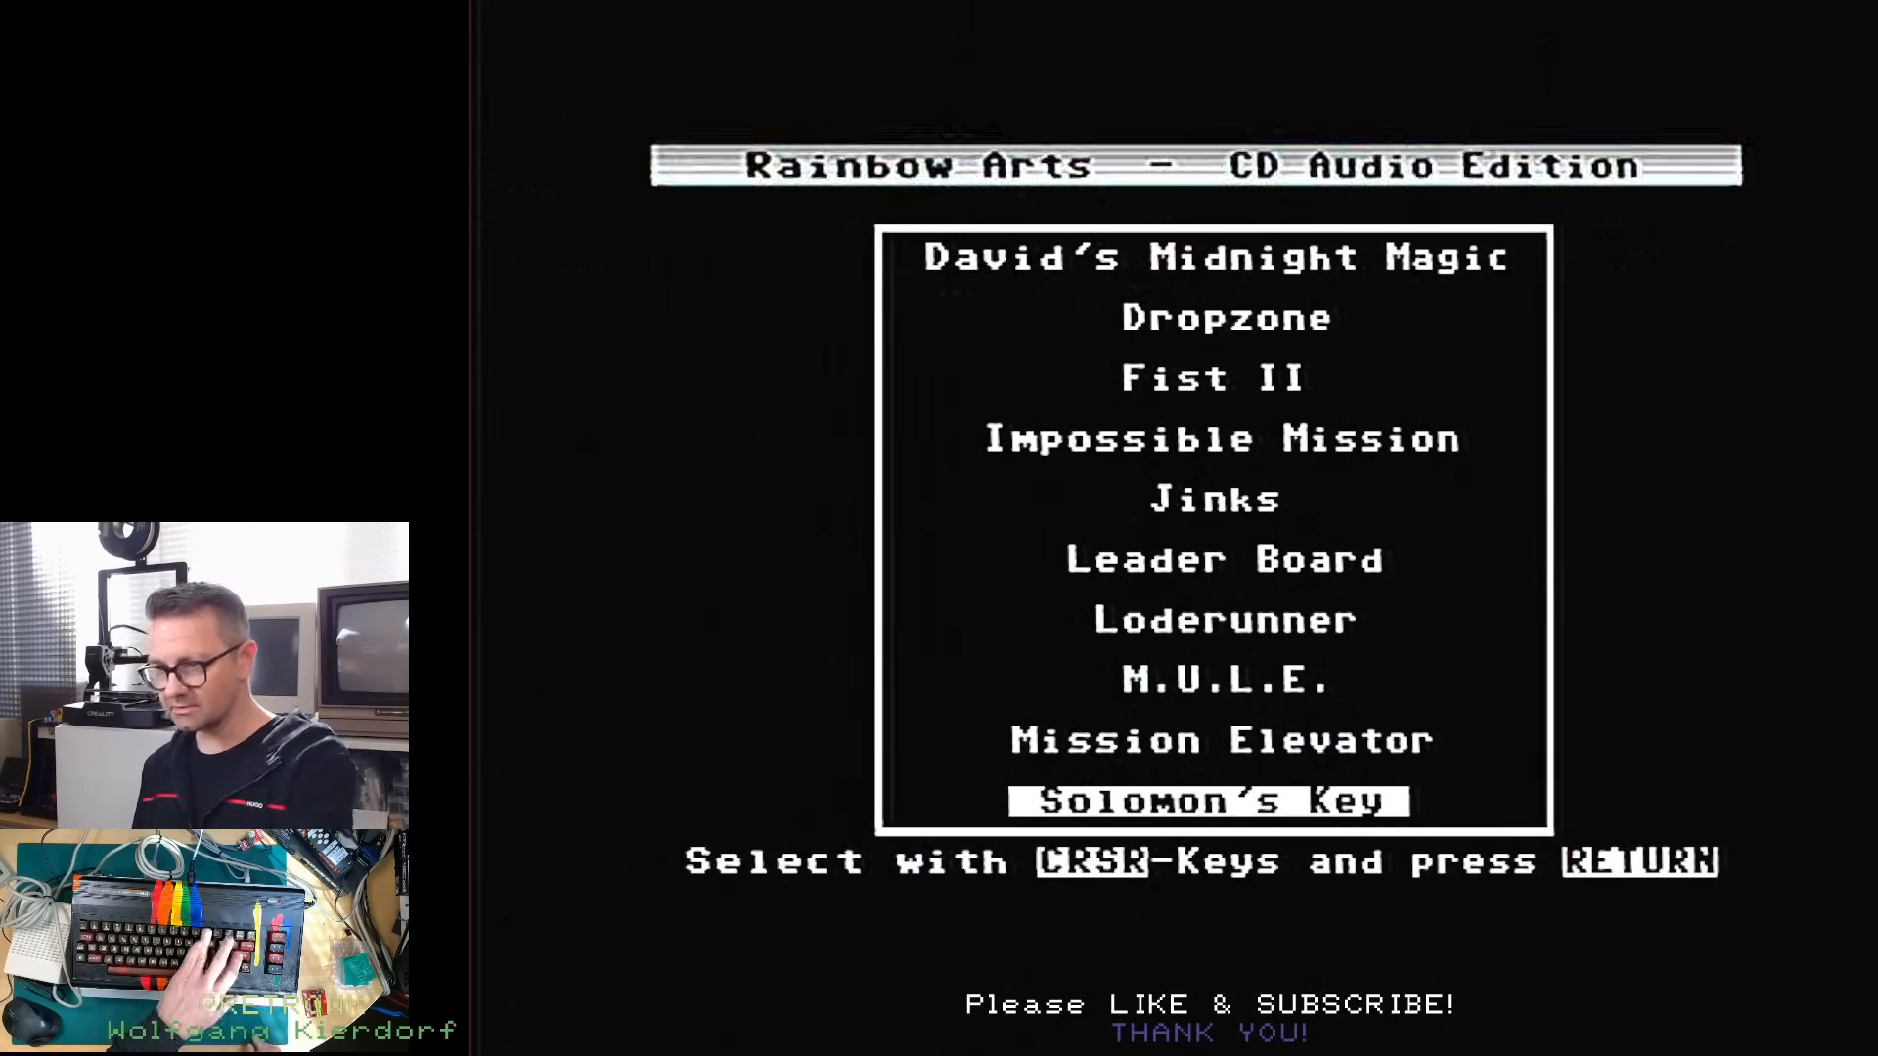
{"action": "key", "text": "Return"}
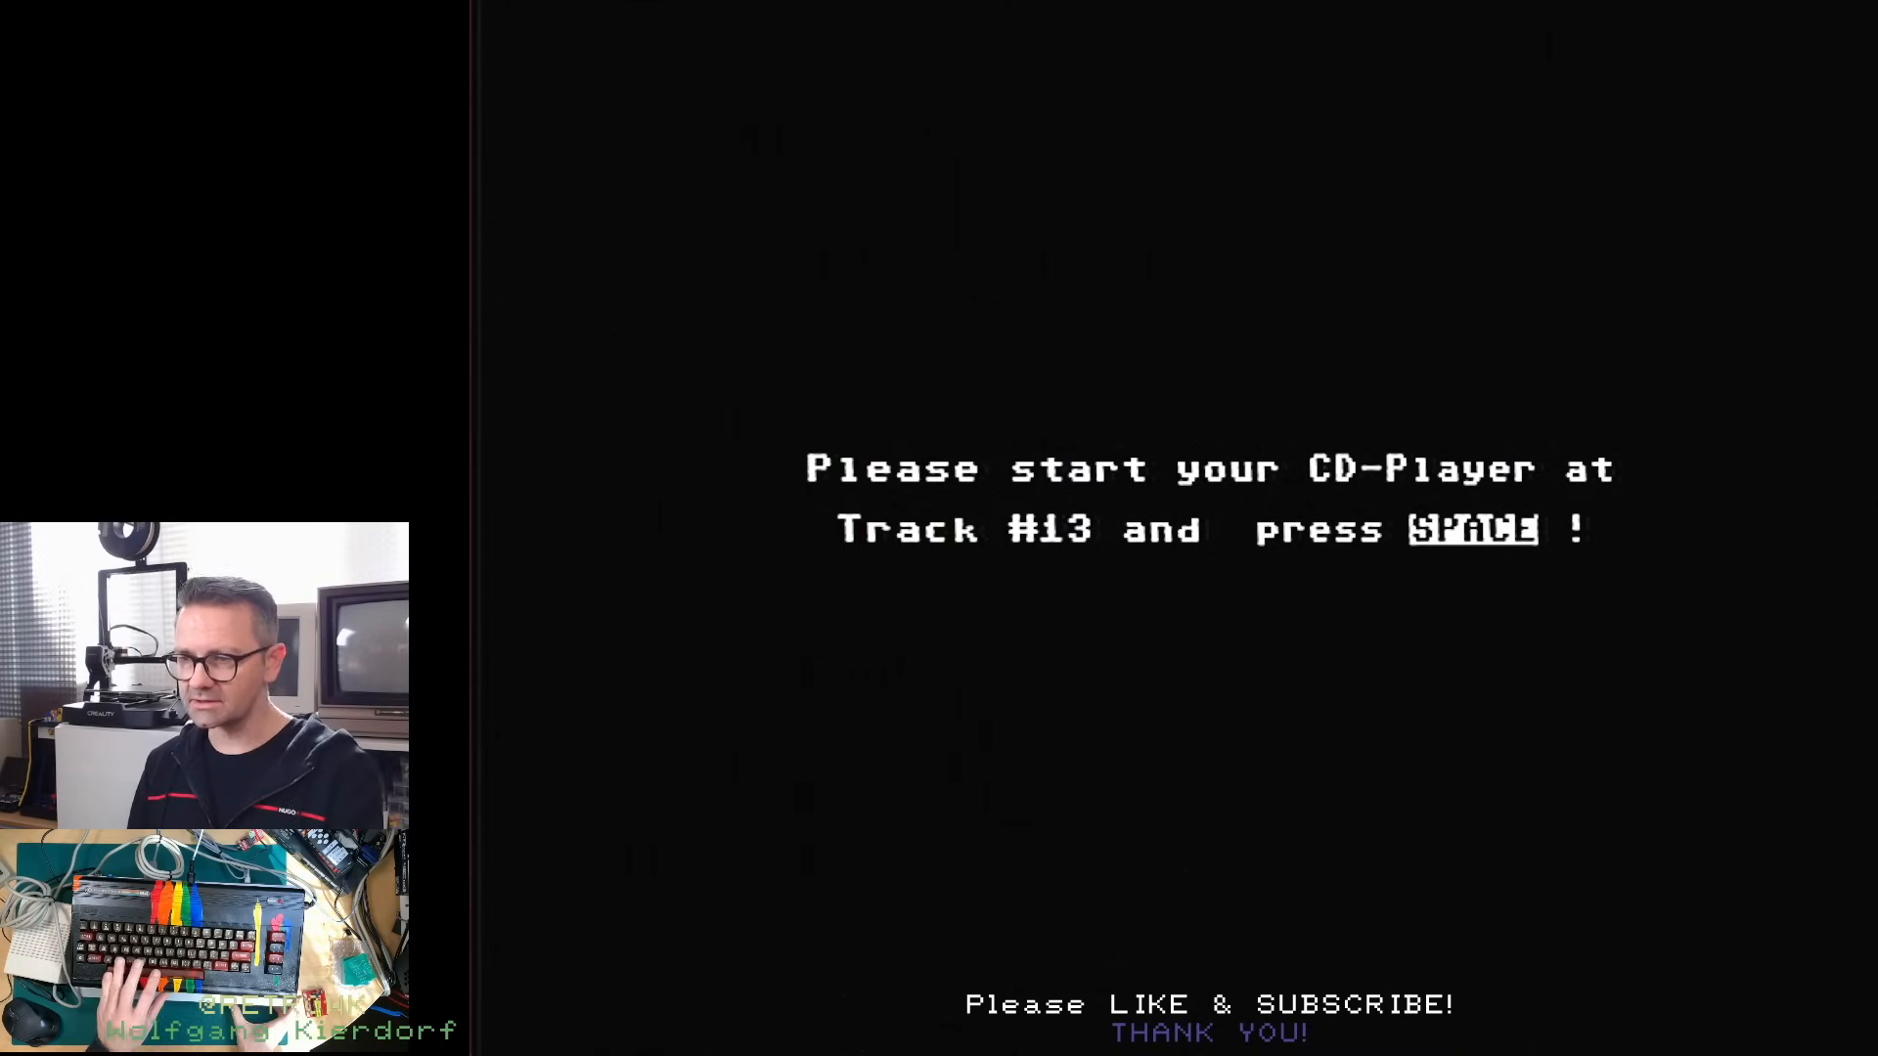
{"action": "key", "text": "space"}
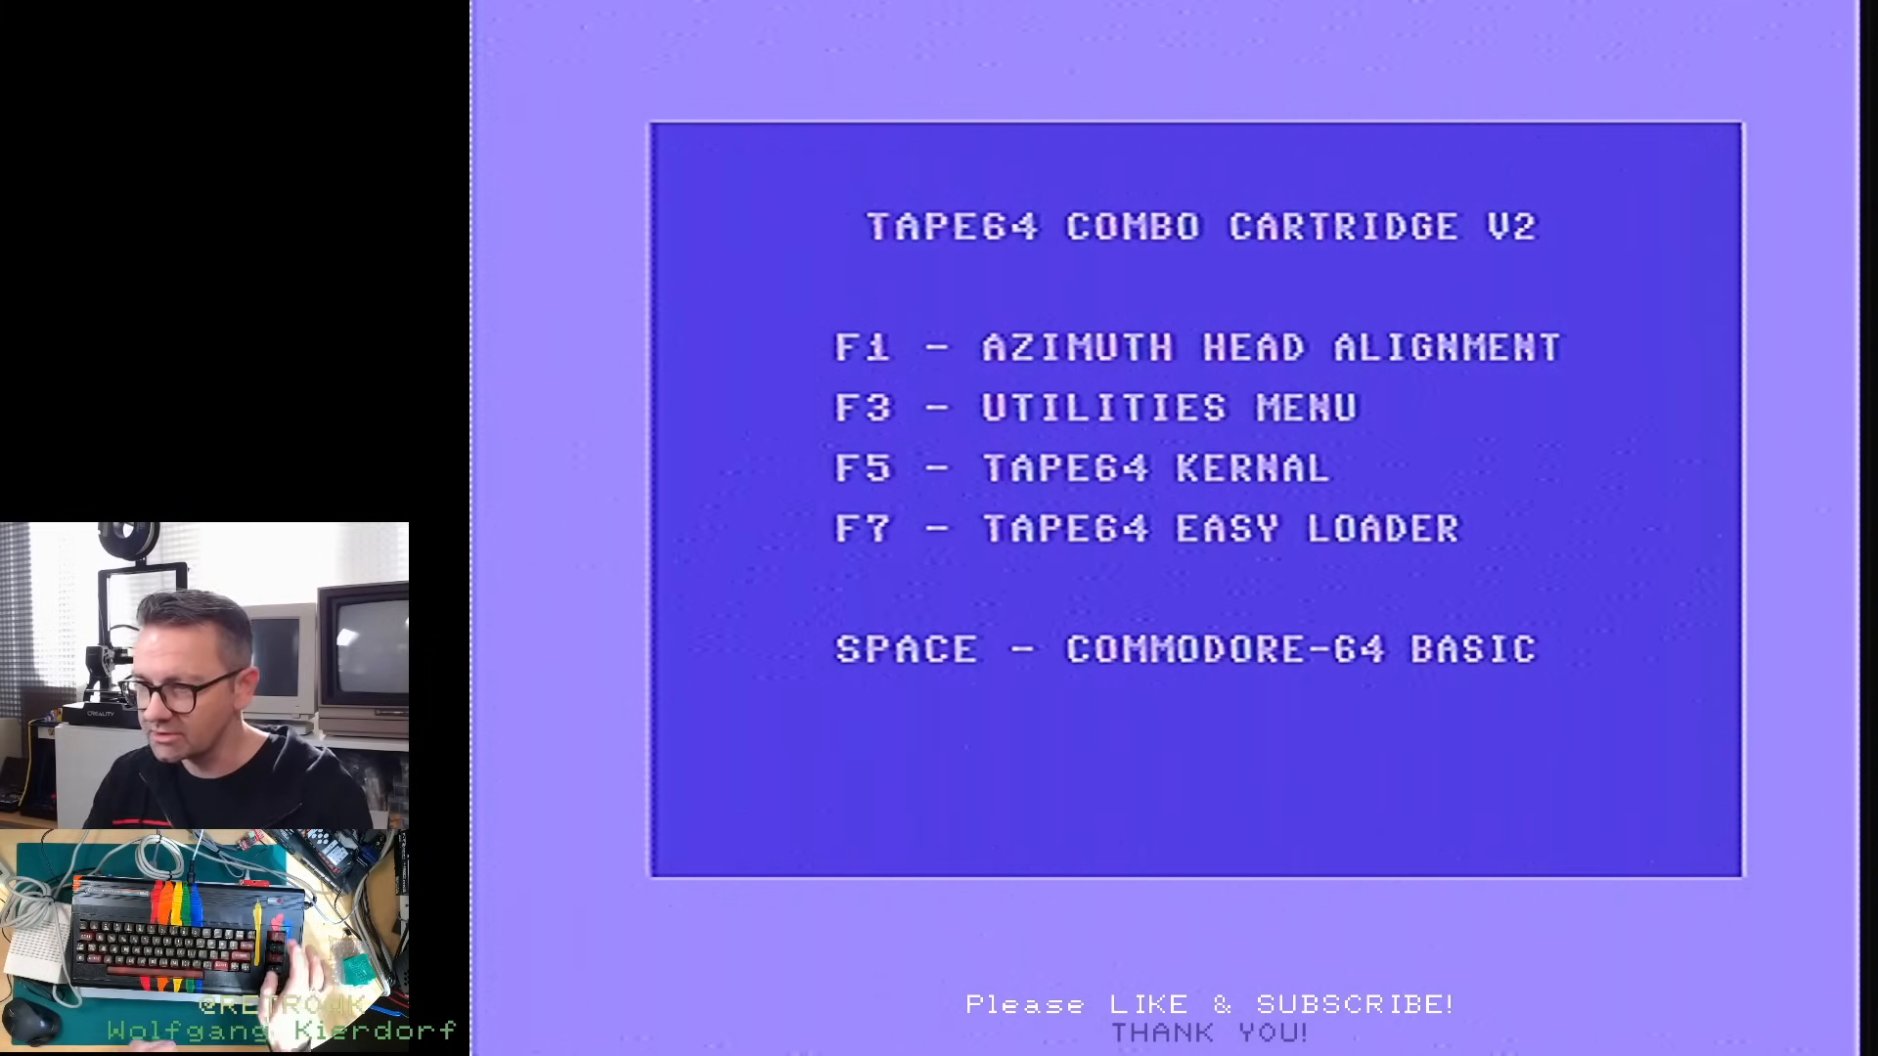
Launch the cassette azimuth head alignment tool from the cartridge menu
{"action": "key", "text": "f1"}
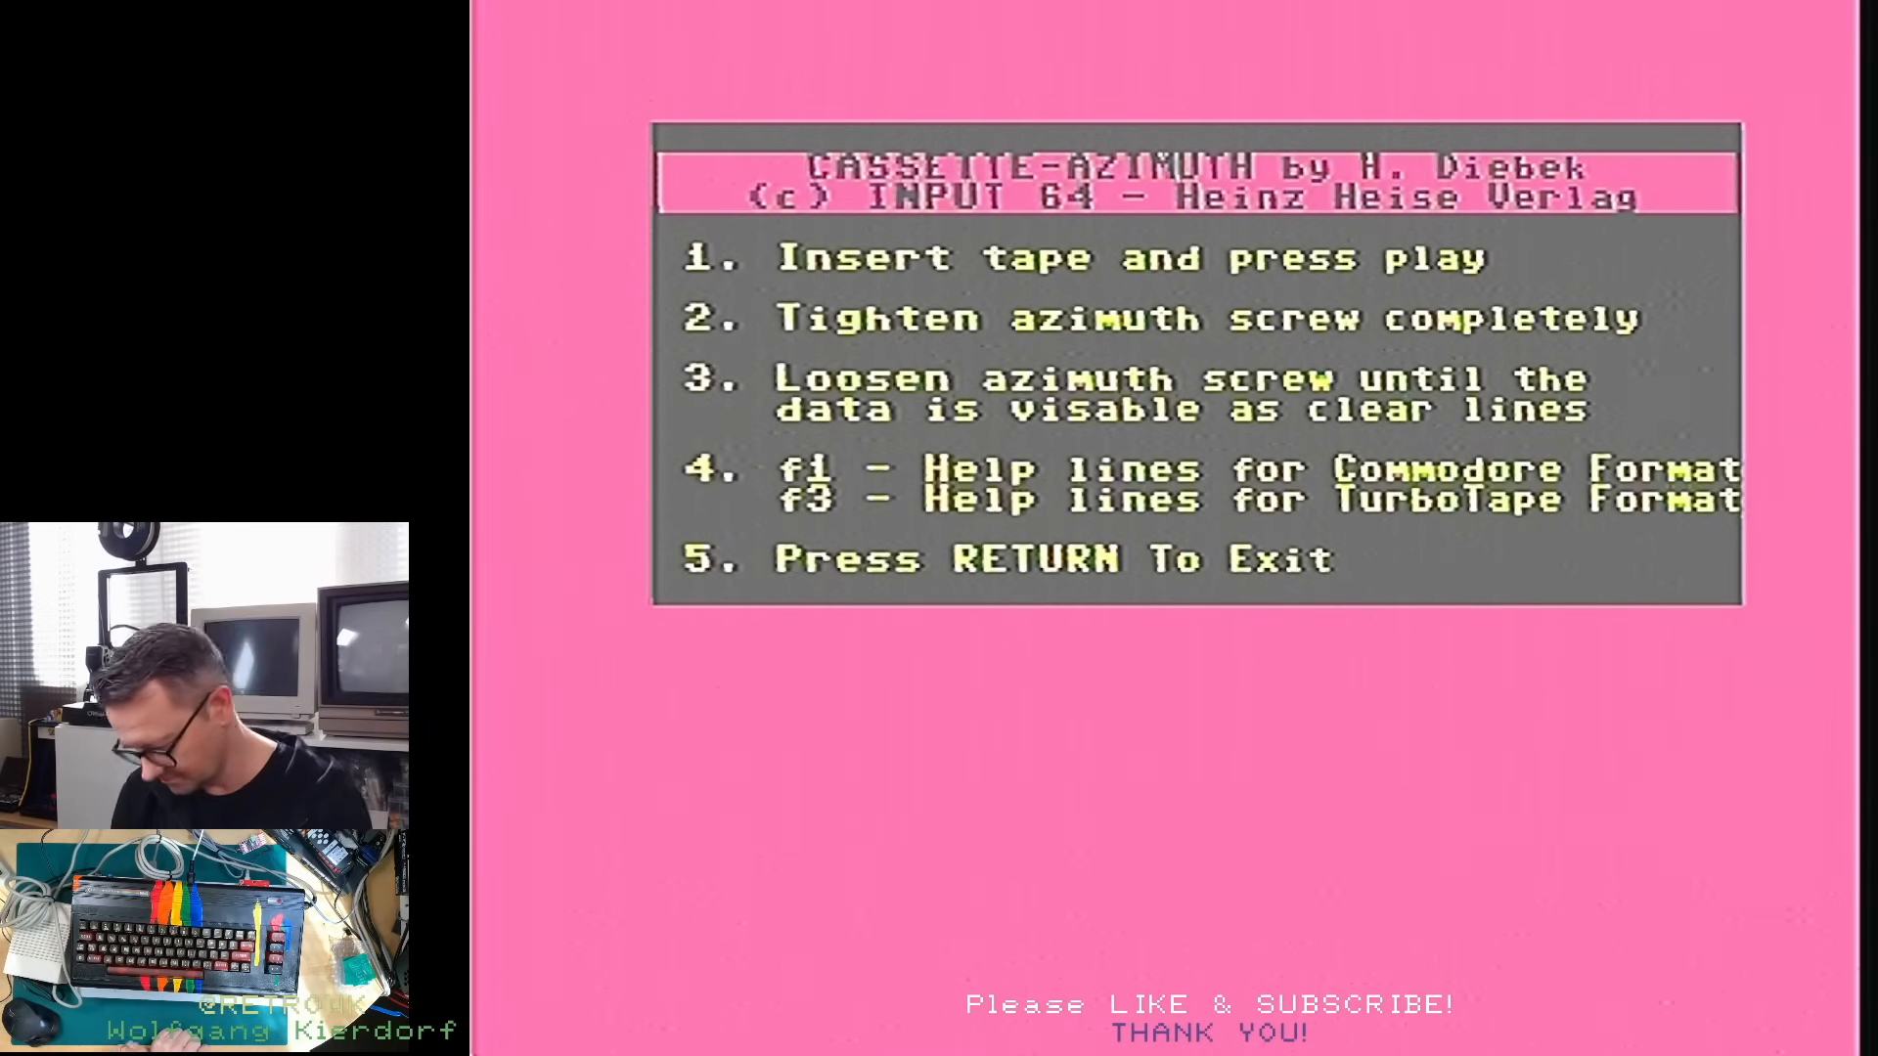
Leave the azimuth alignment tool and return to the cartridge main menu
{"action": "key", "text": "Return"}
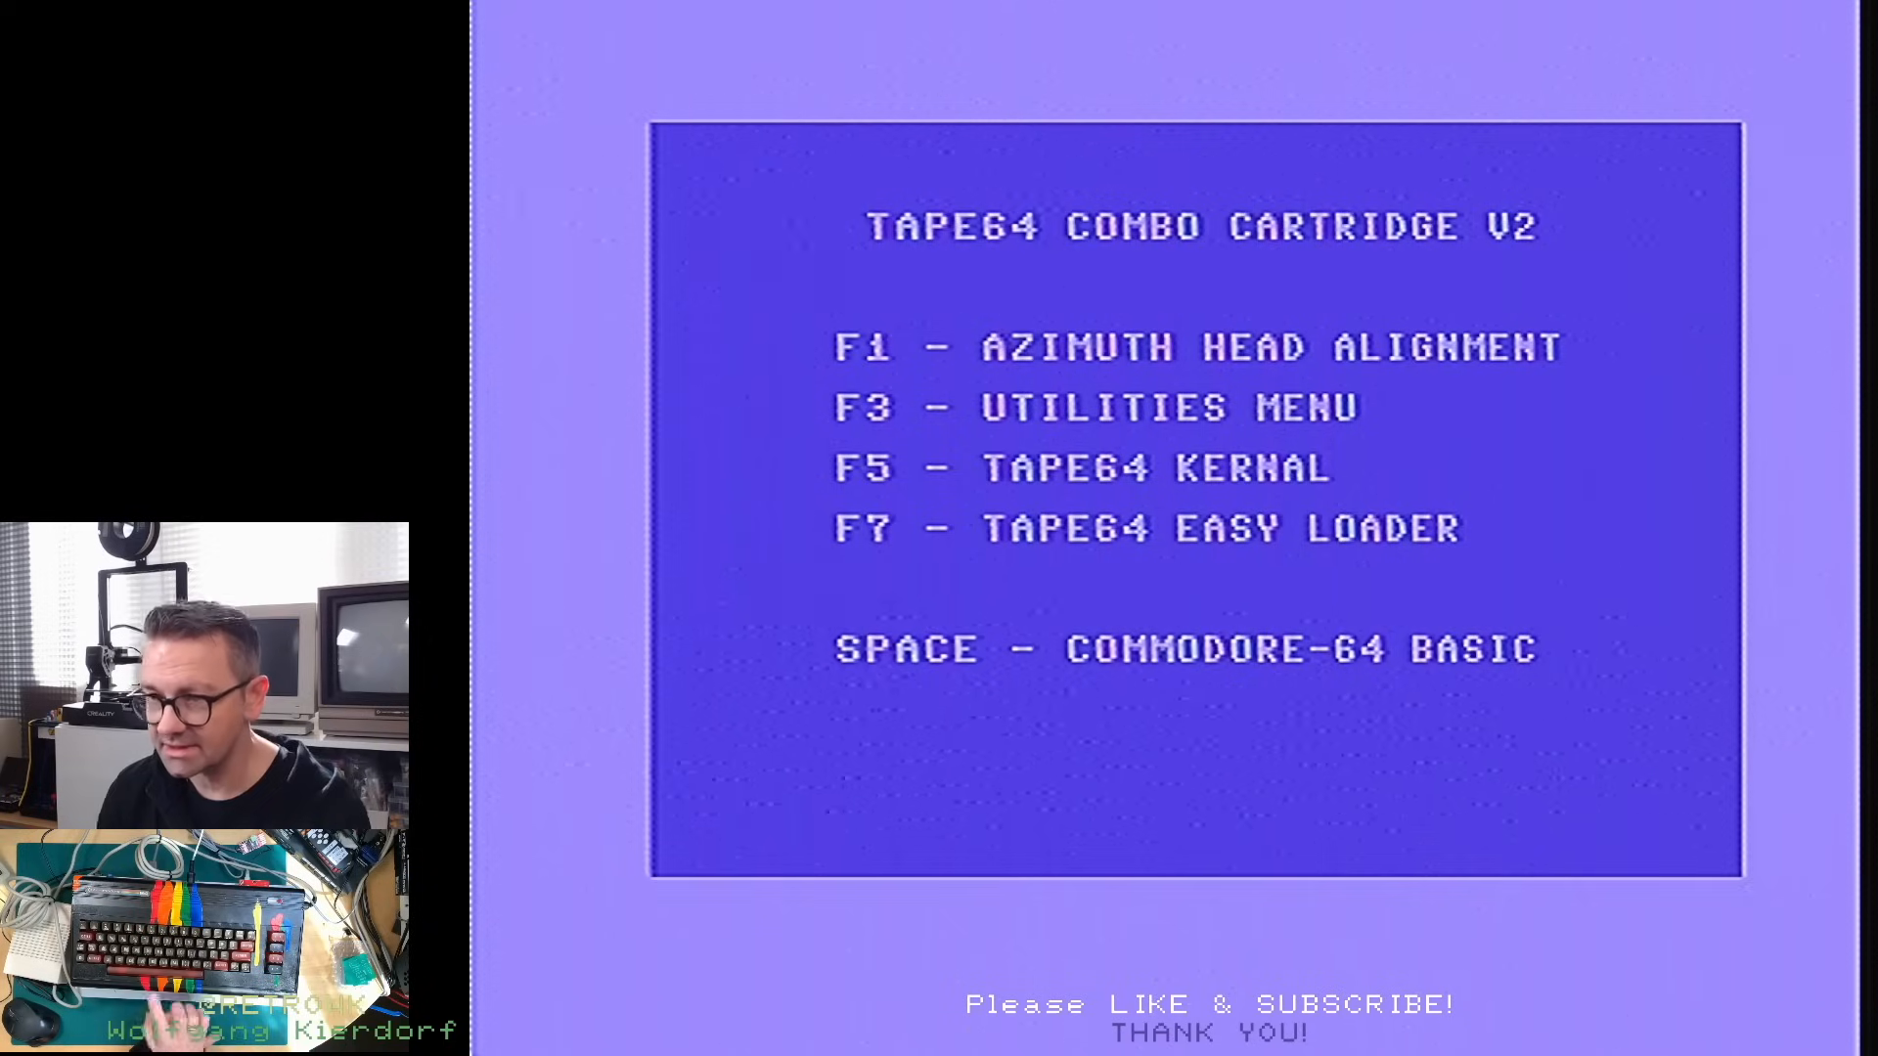
Visit the cartridge Utilities Menu briefly and come back to the main menu
{"action": "key", "text": "f3"}
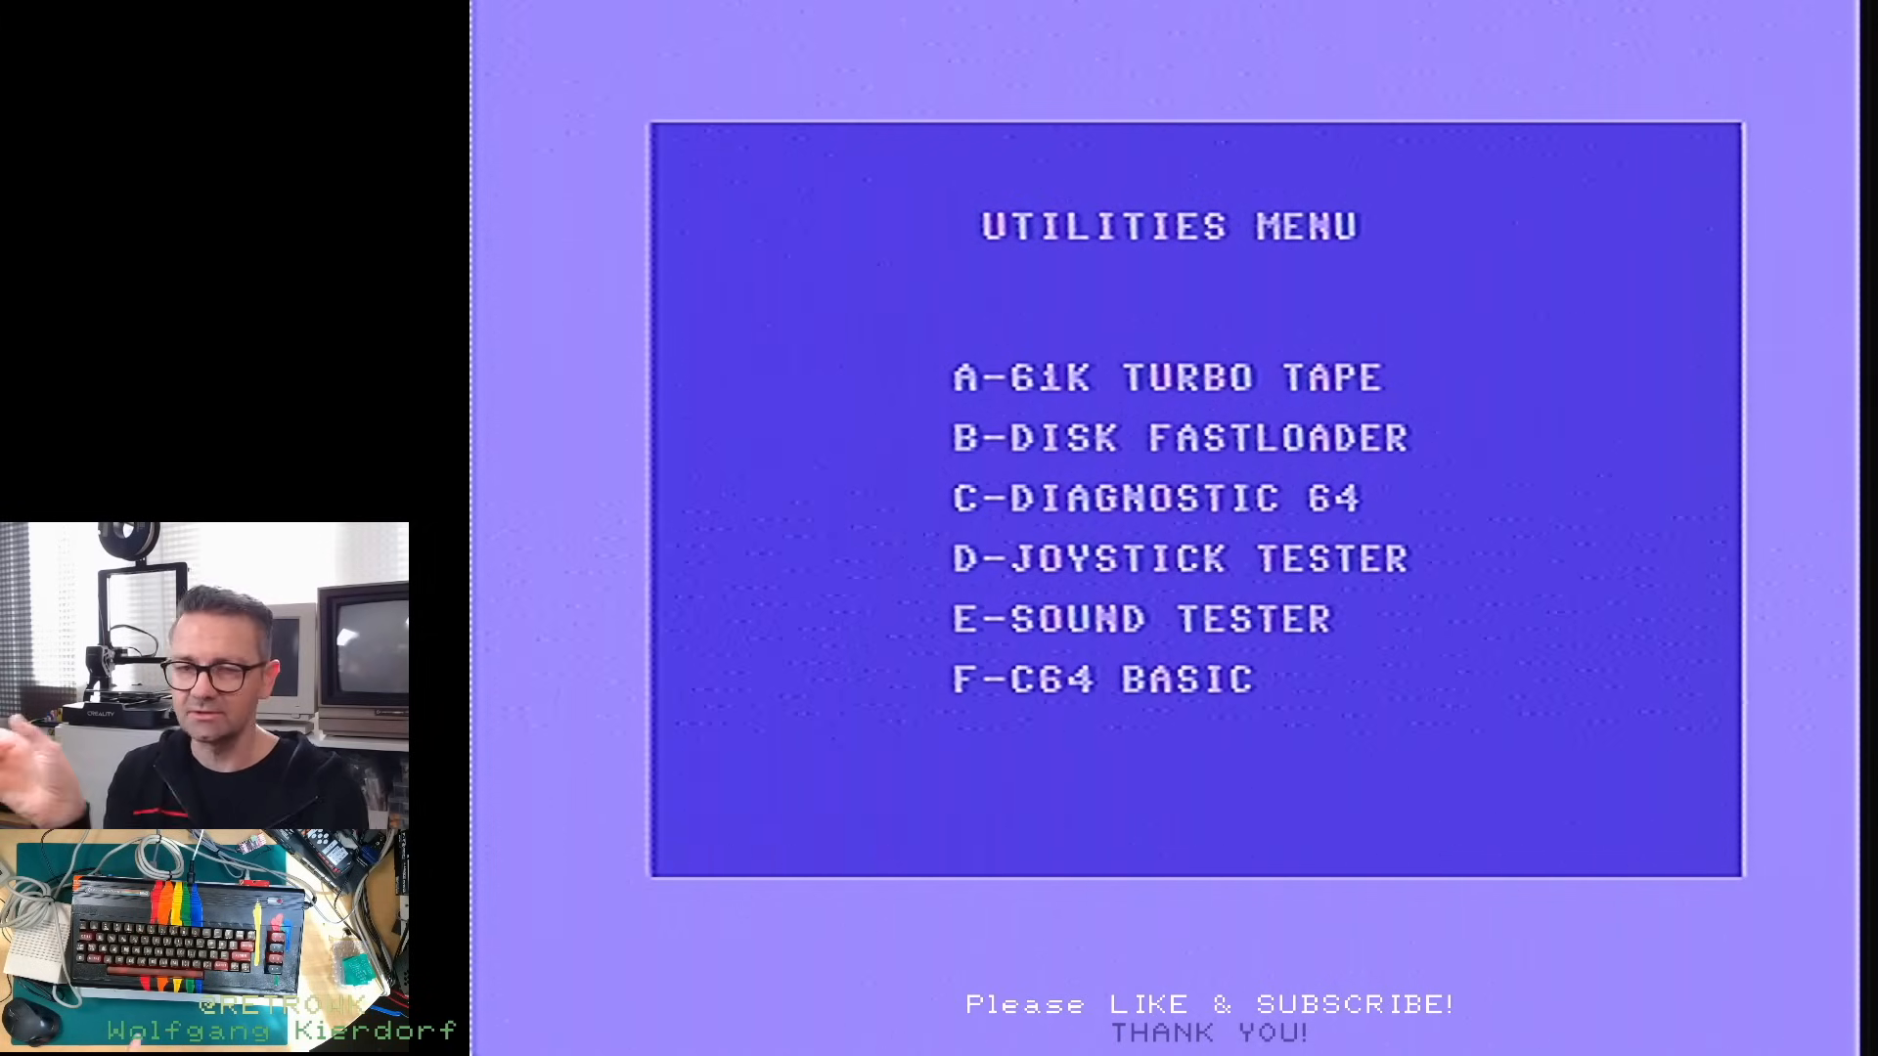
{"action": "key", "text": "f3"}
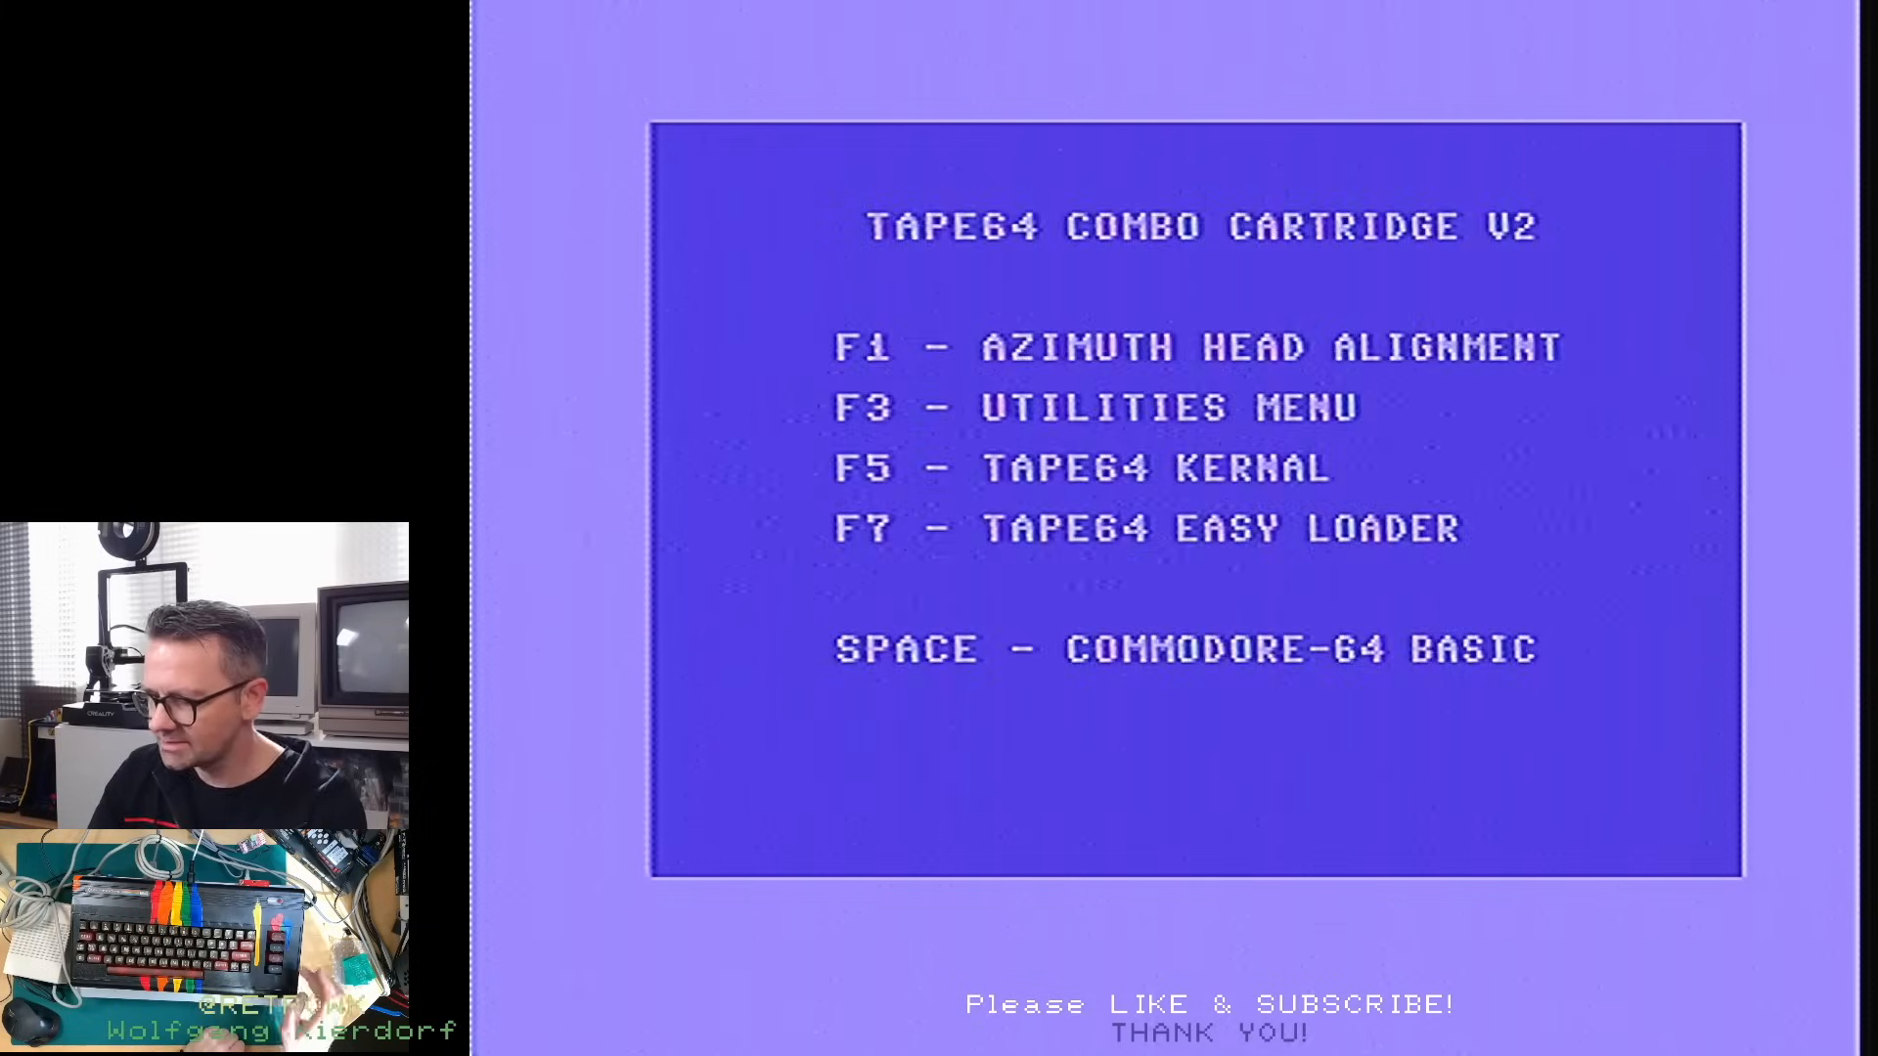
Continue so the Rainbow Arts CD game menu loads with its ten-title list
{"action": "key", "text": "space"}
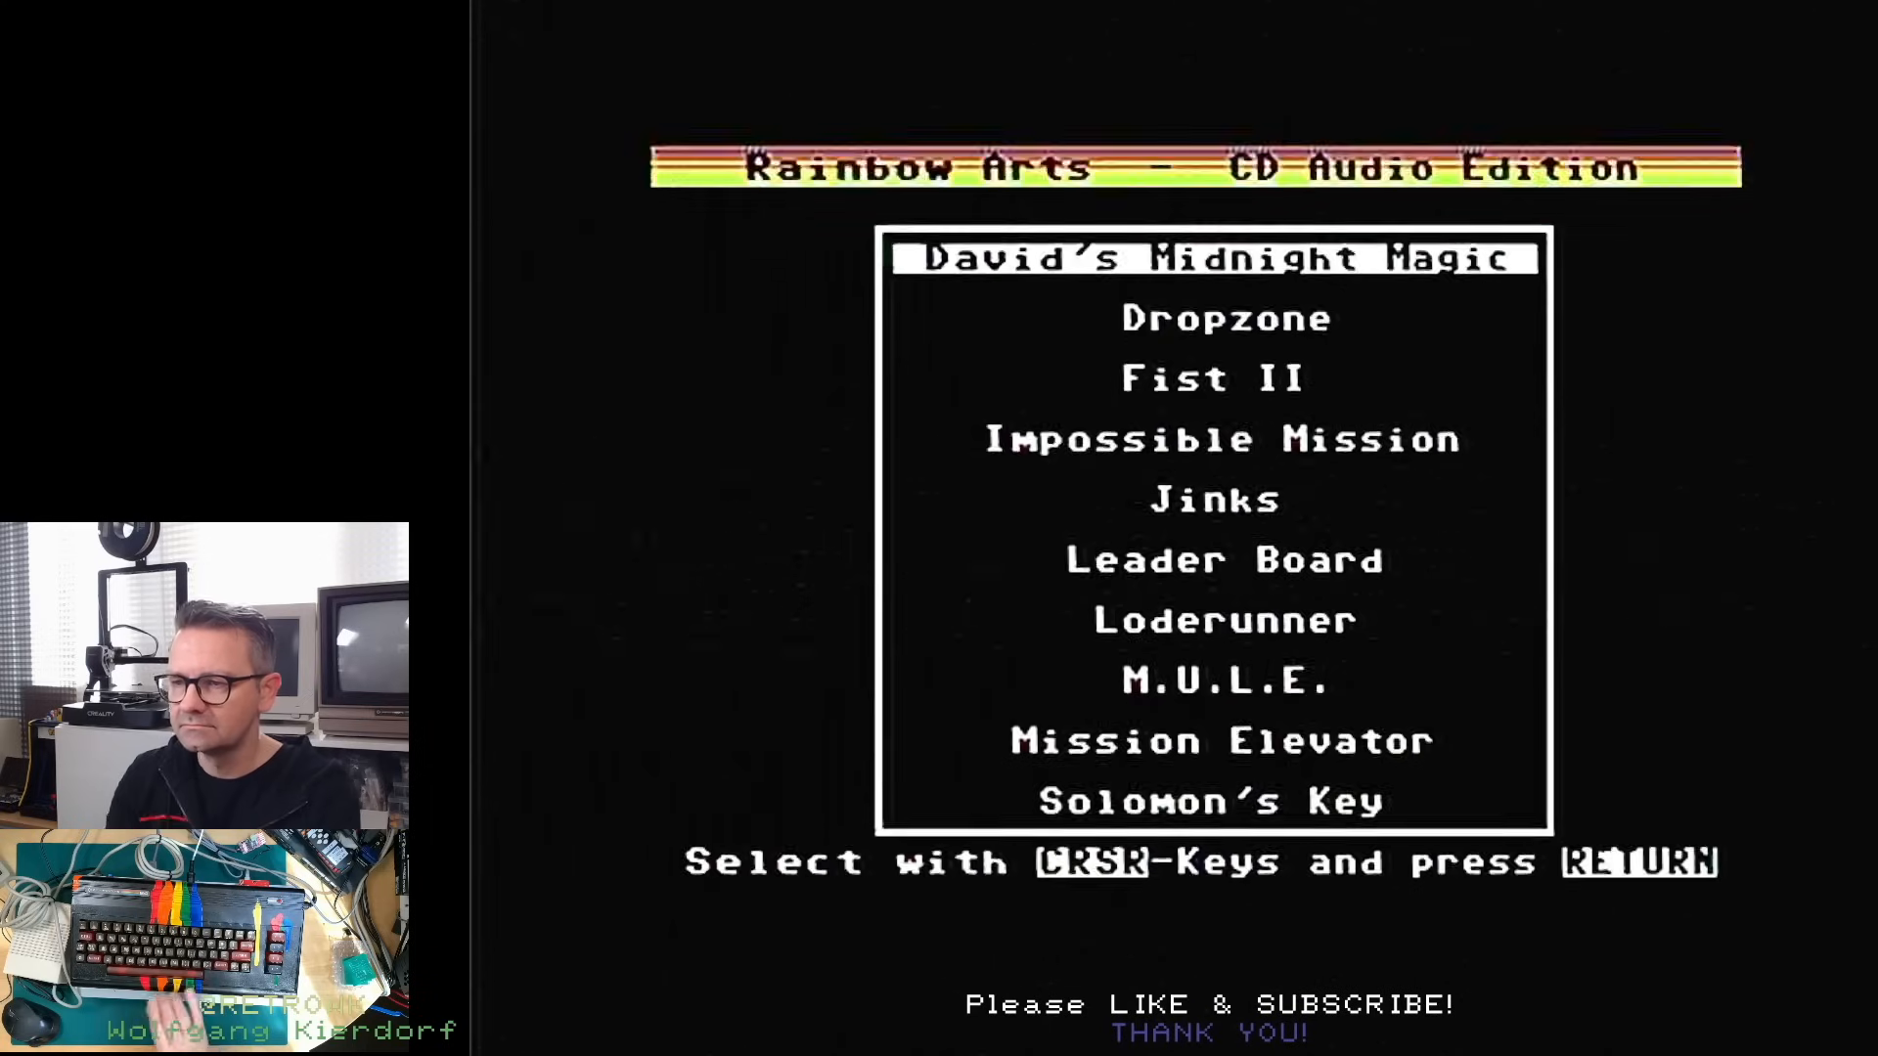
Choose Loderunner from the CD game menu and launch it
{"action": "key", "text": "down"}
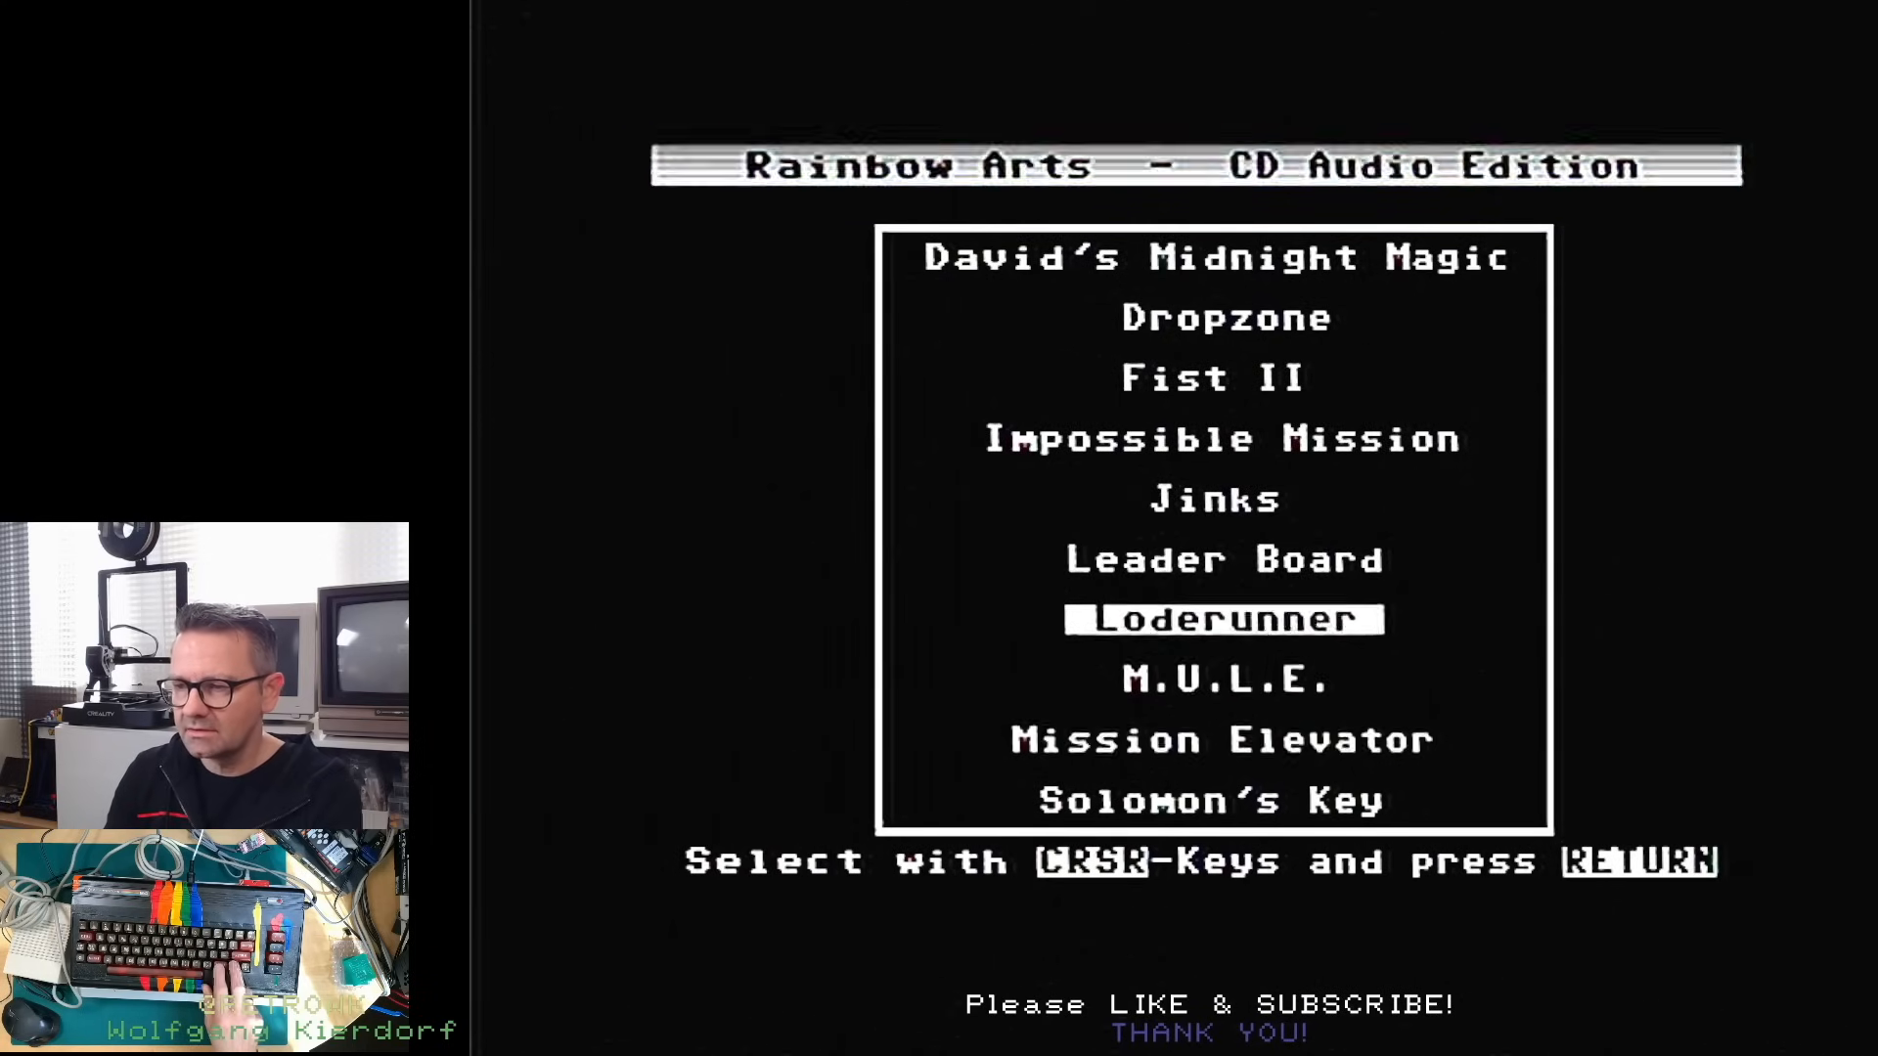
{"action": "key", "text": "Up"}
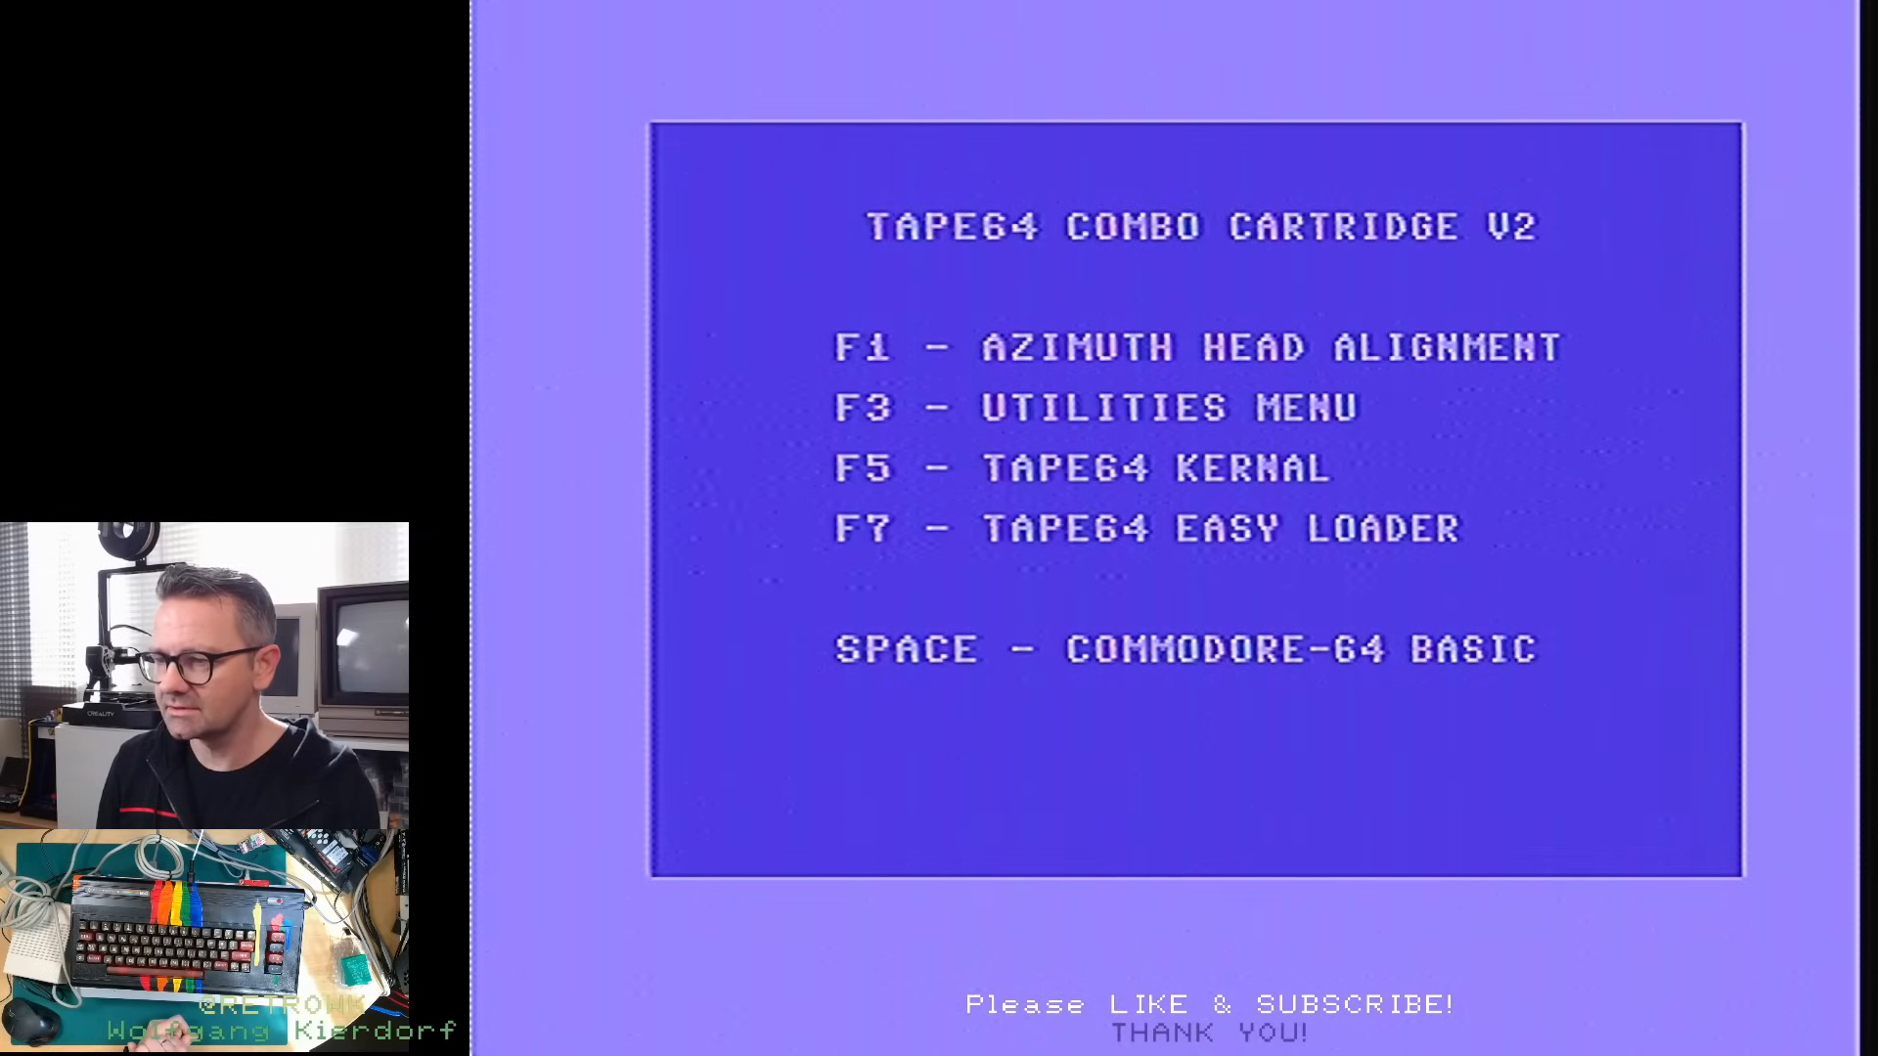
Run the Easy Tape Loader V1.2 and begin loading from the CD
{"action": "key", "text": "space"}
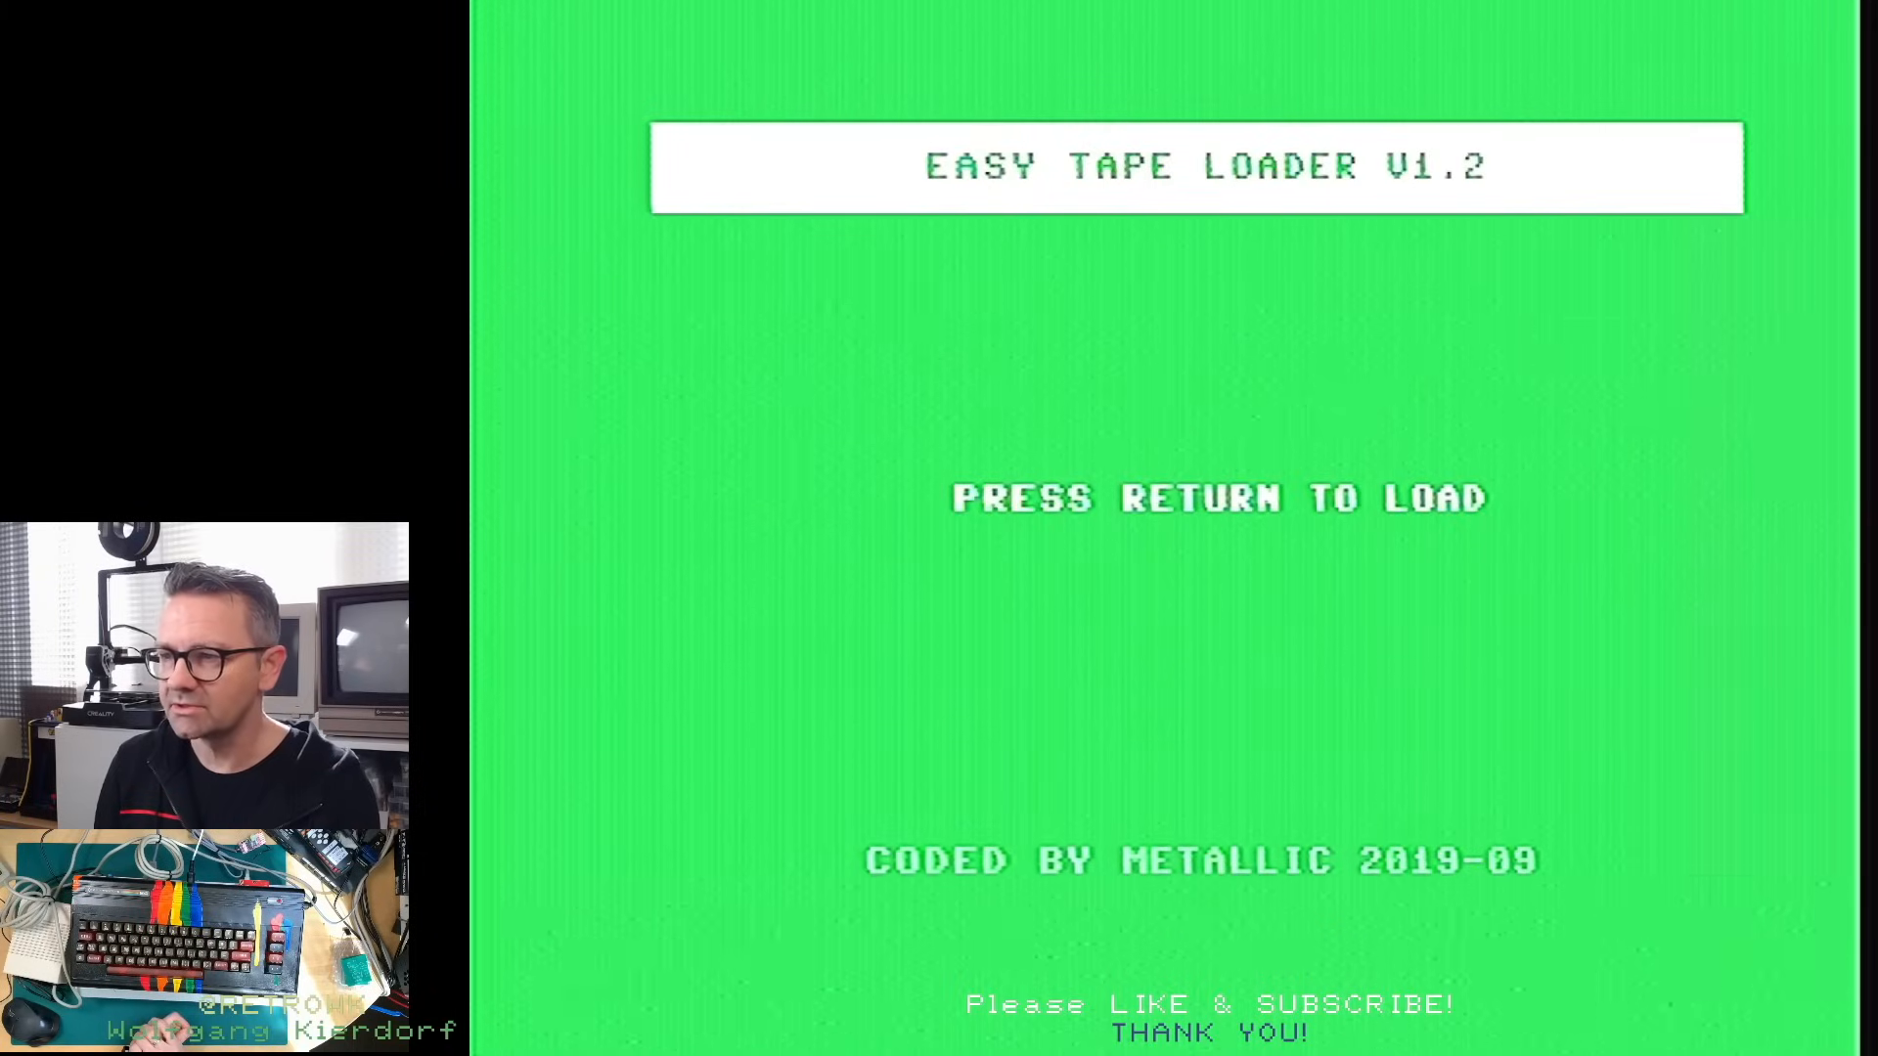
{"action": "key", "text": "Return"}
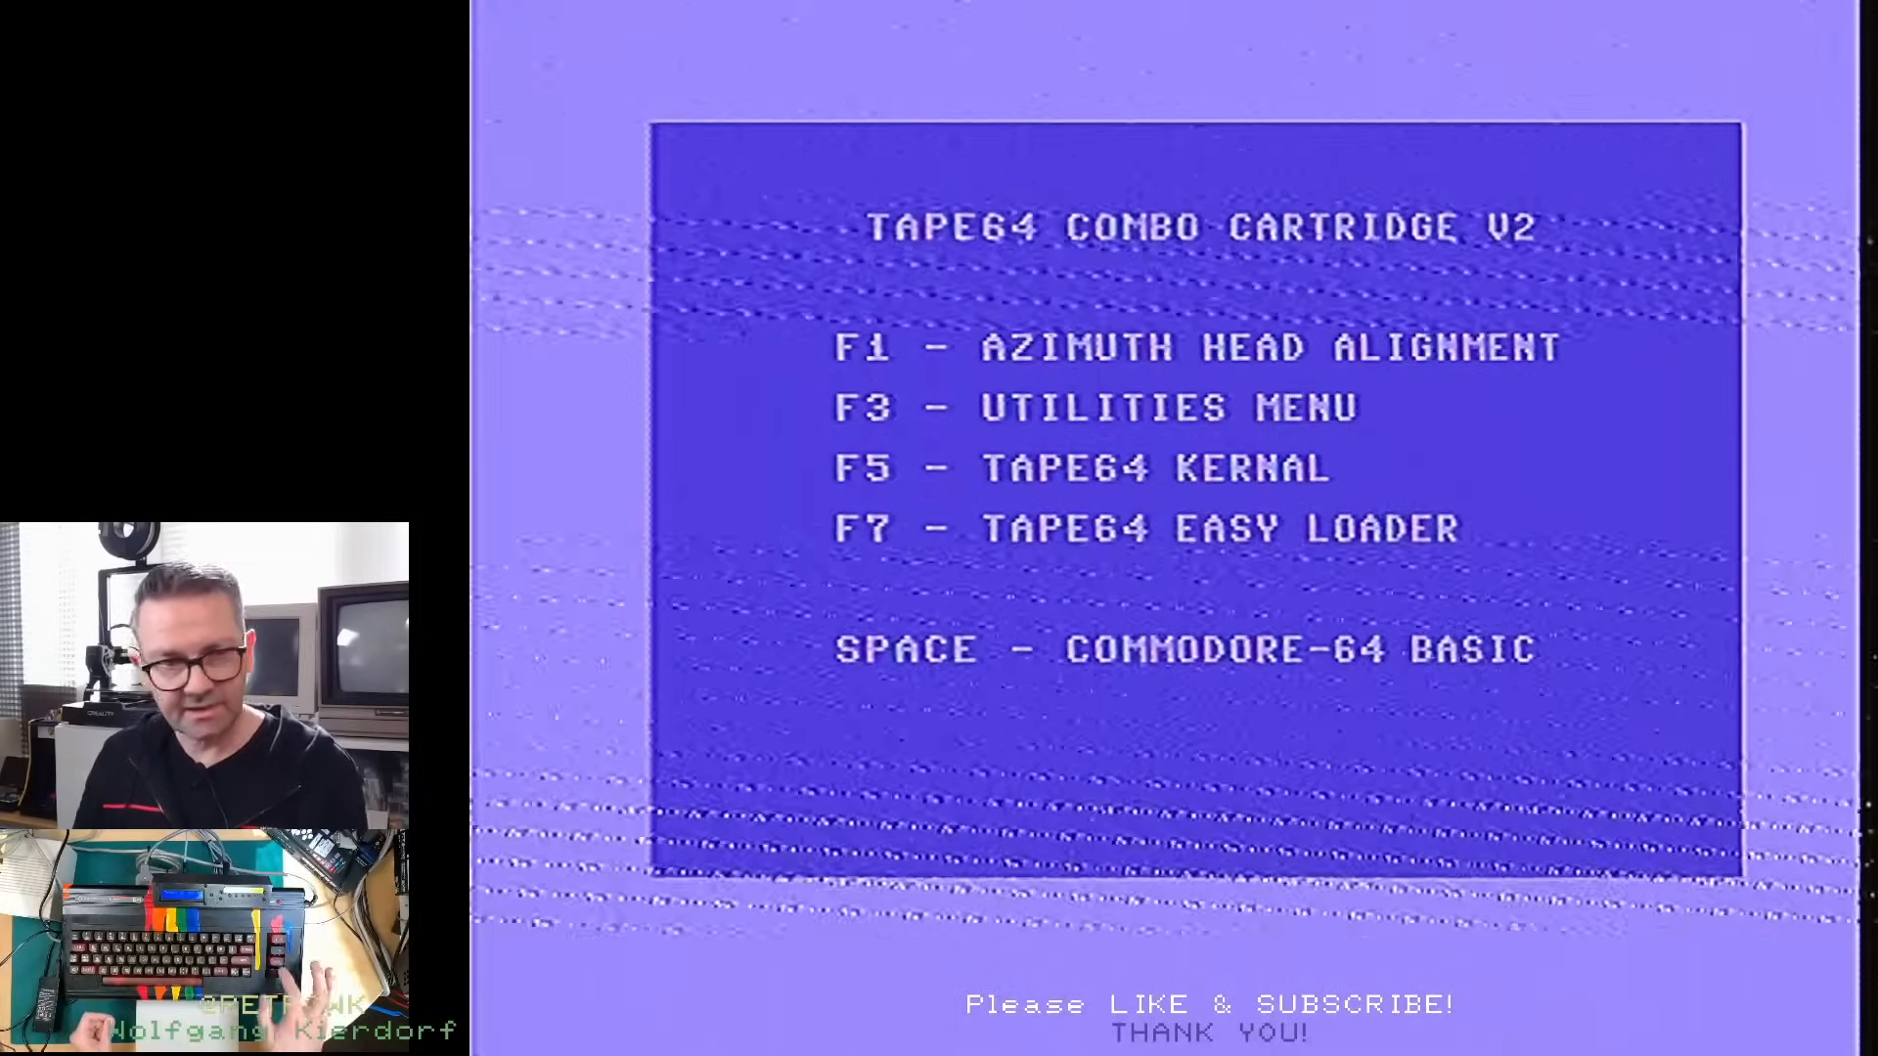
Reload the CD game menu and highlight Jinks as the next game
{"action": "key", "text": "space"}
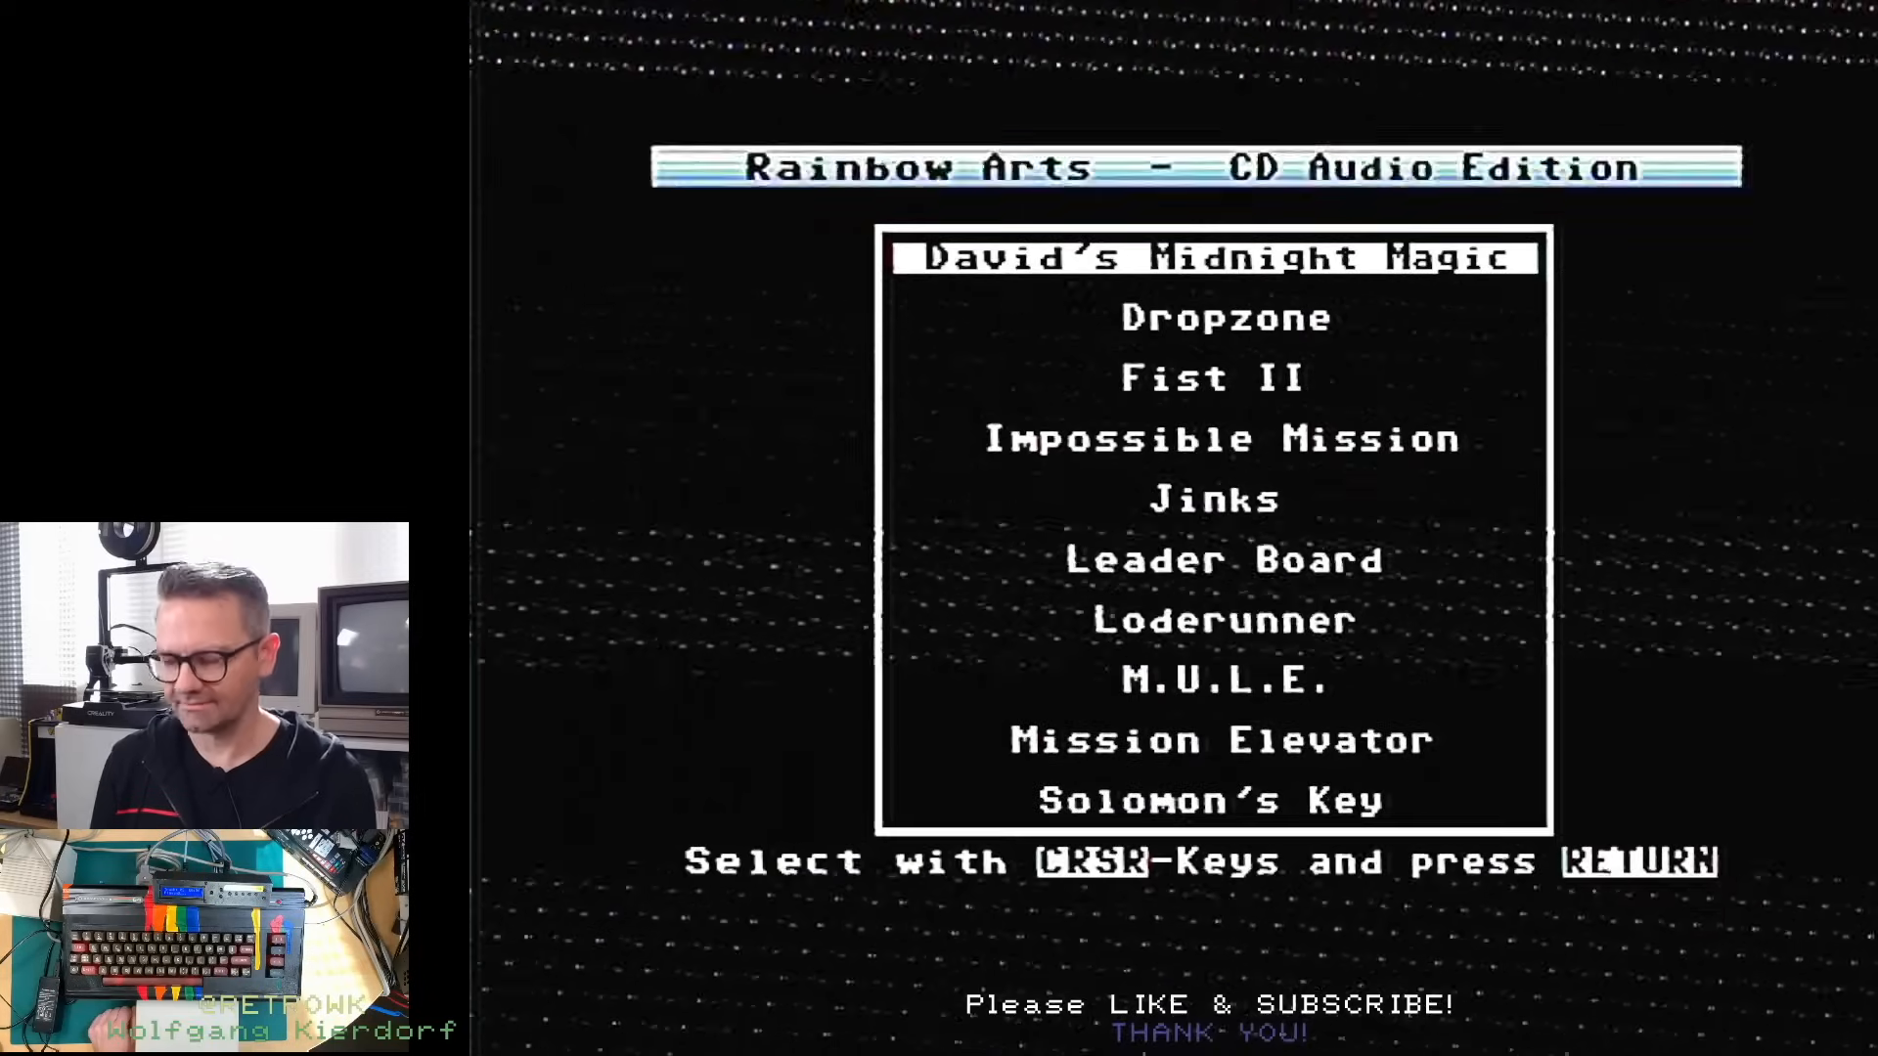
{"action": "key", "text": "Down"}
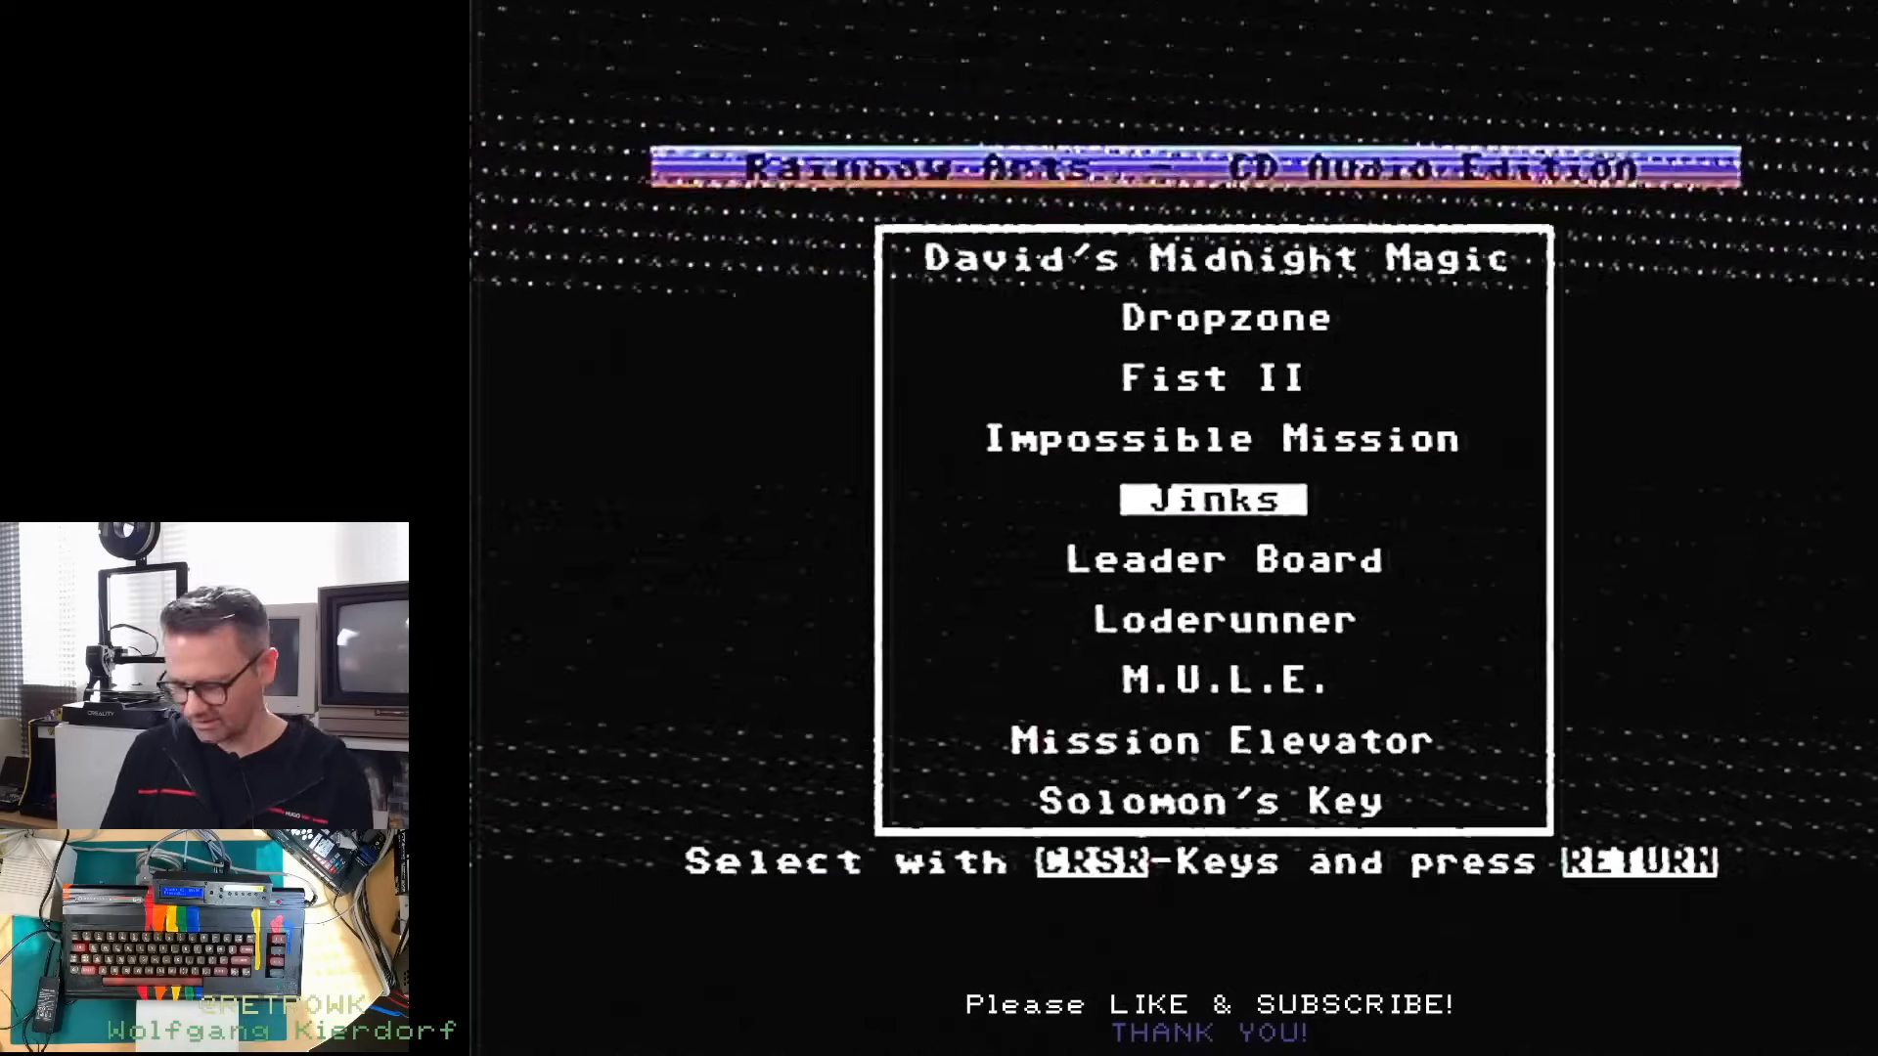